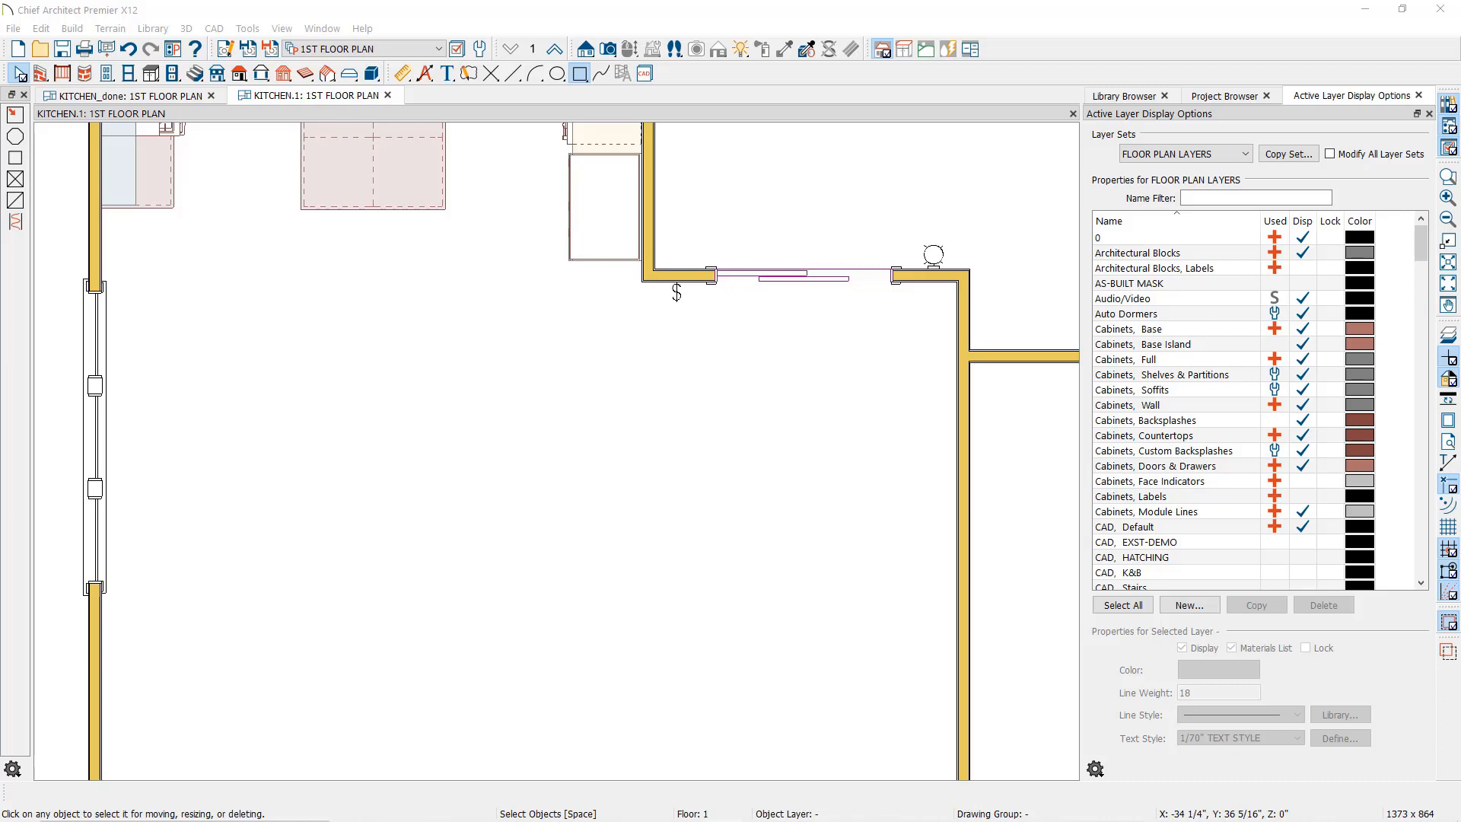
{"action": "mouse_move", "coordinate": [940, 338]}
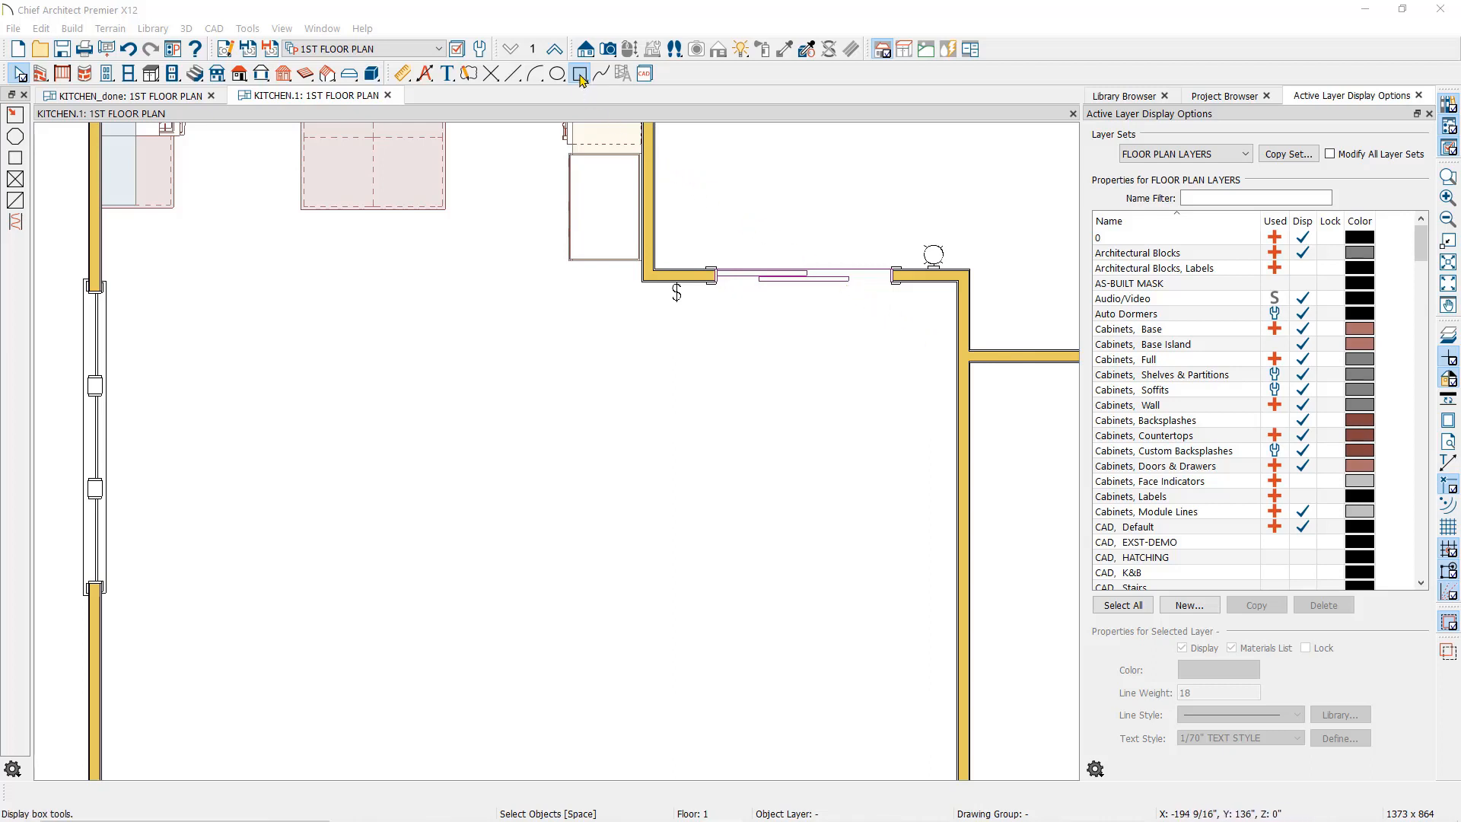
Pick the Rectangular Polyline tool from the CAD box tools to start a rectangle
{"action": "left_click", "coordinate": [580, 73]}
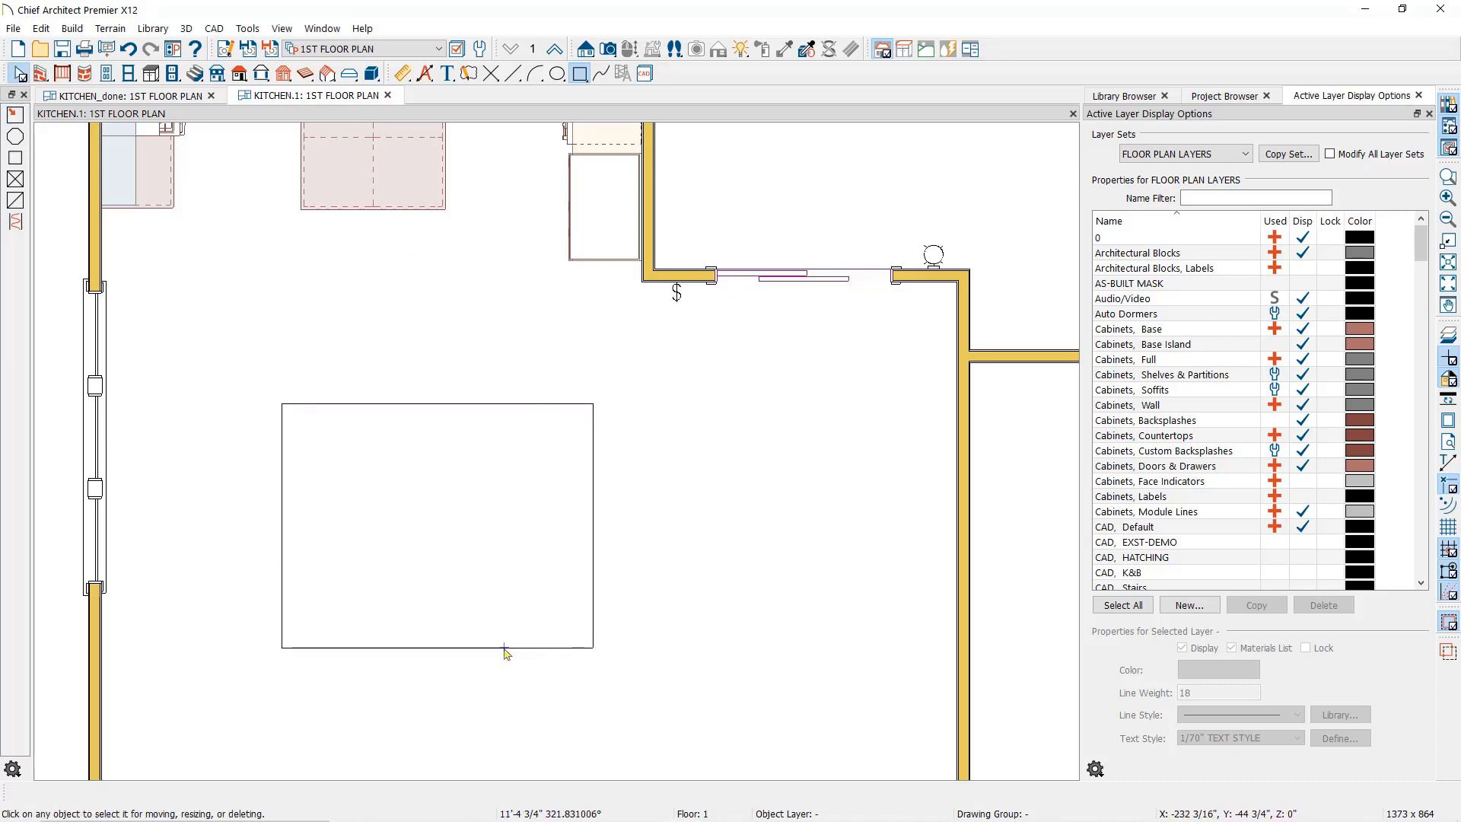
Select the new rectangular polyline and break its bottom edge with Break Line
{"action": "left_click", "coordinate": [436, 525]}
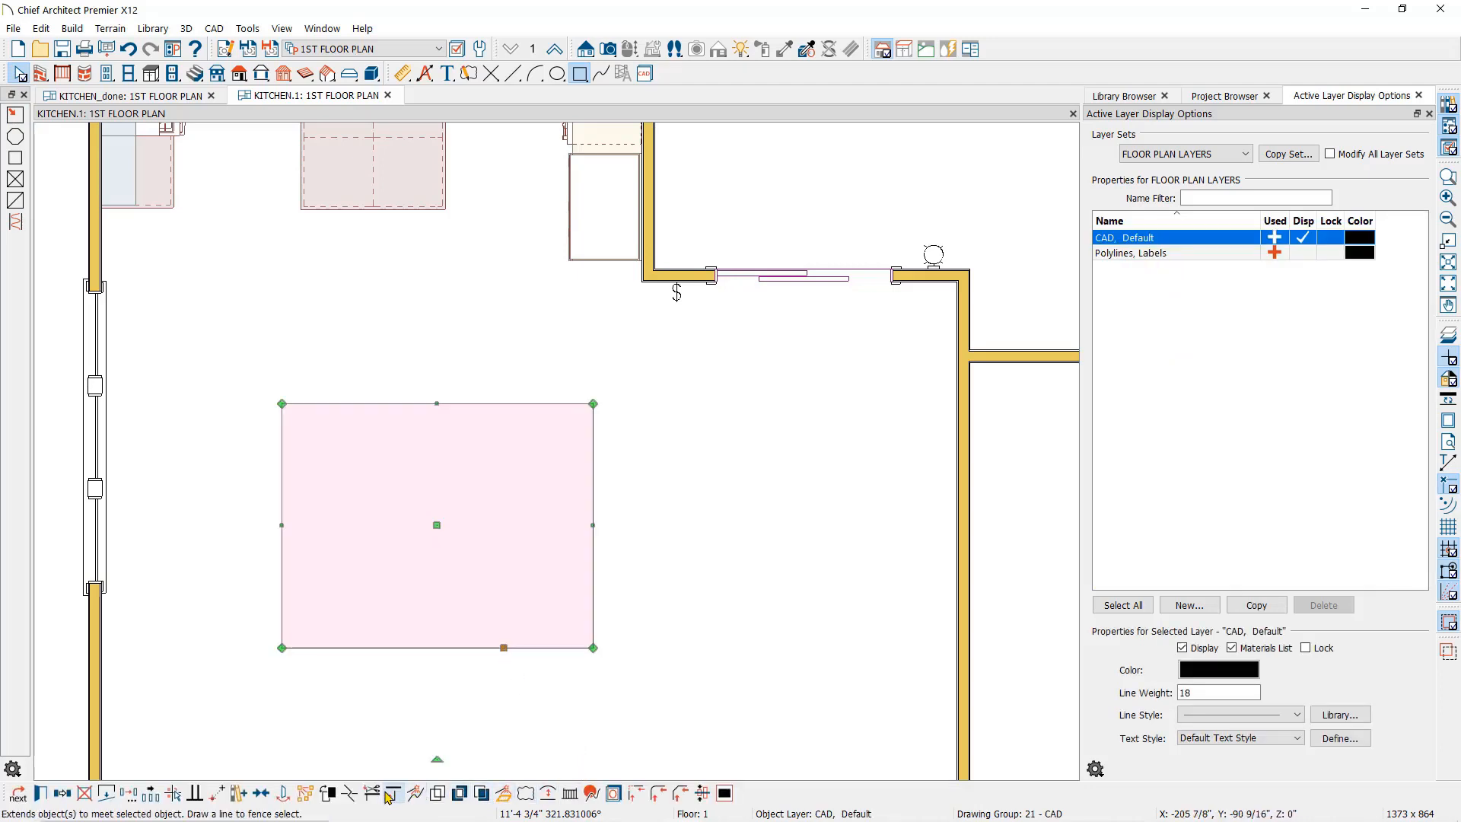
{"action": "mouse_move", "coordinate": [350, 793]}
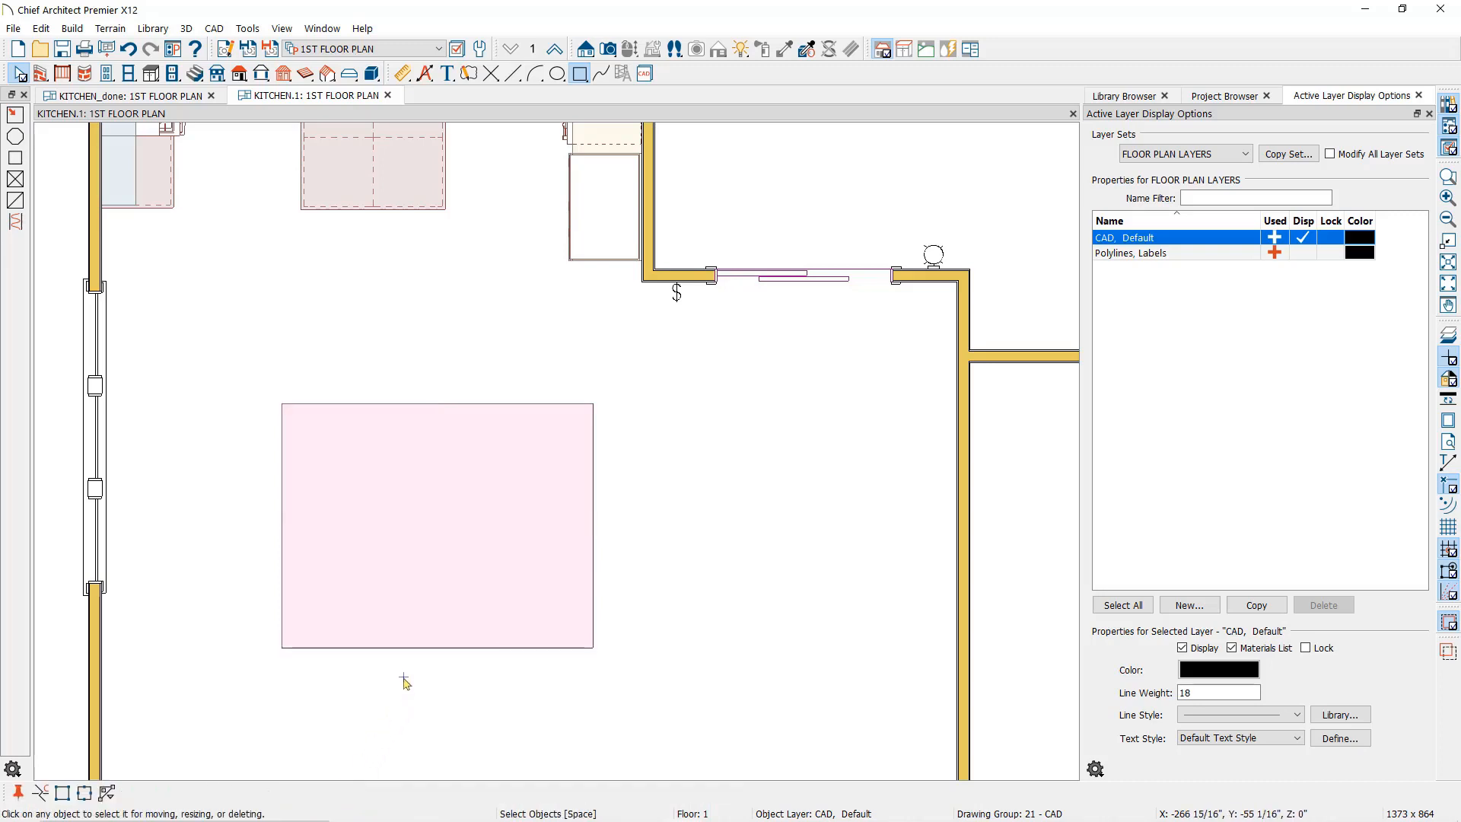
{"action": "left_click", "coordinate": [437, 525]}
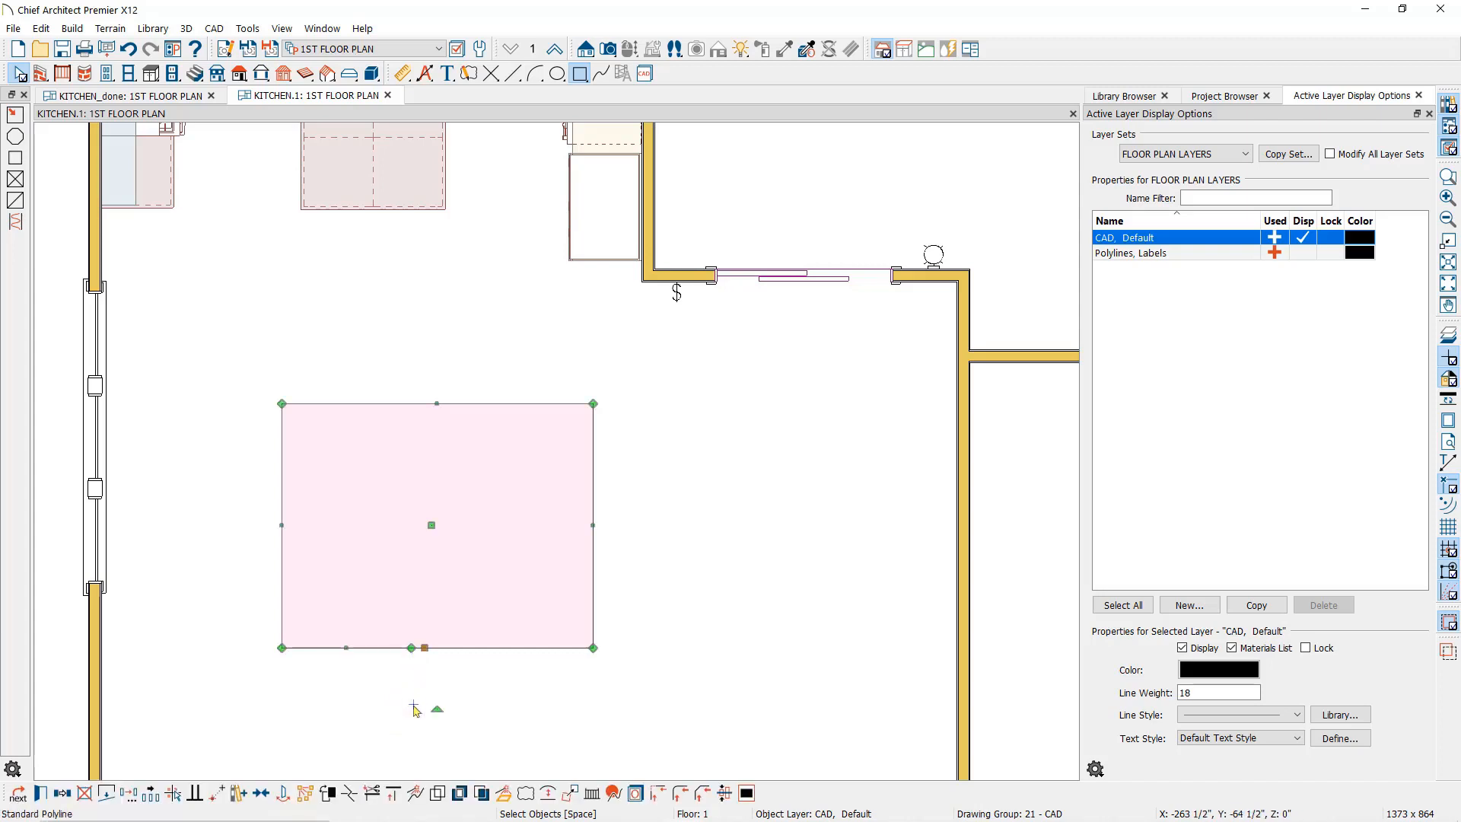
{"action": "mouse_move", "coordinate": [400, 642]}
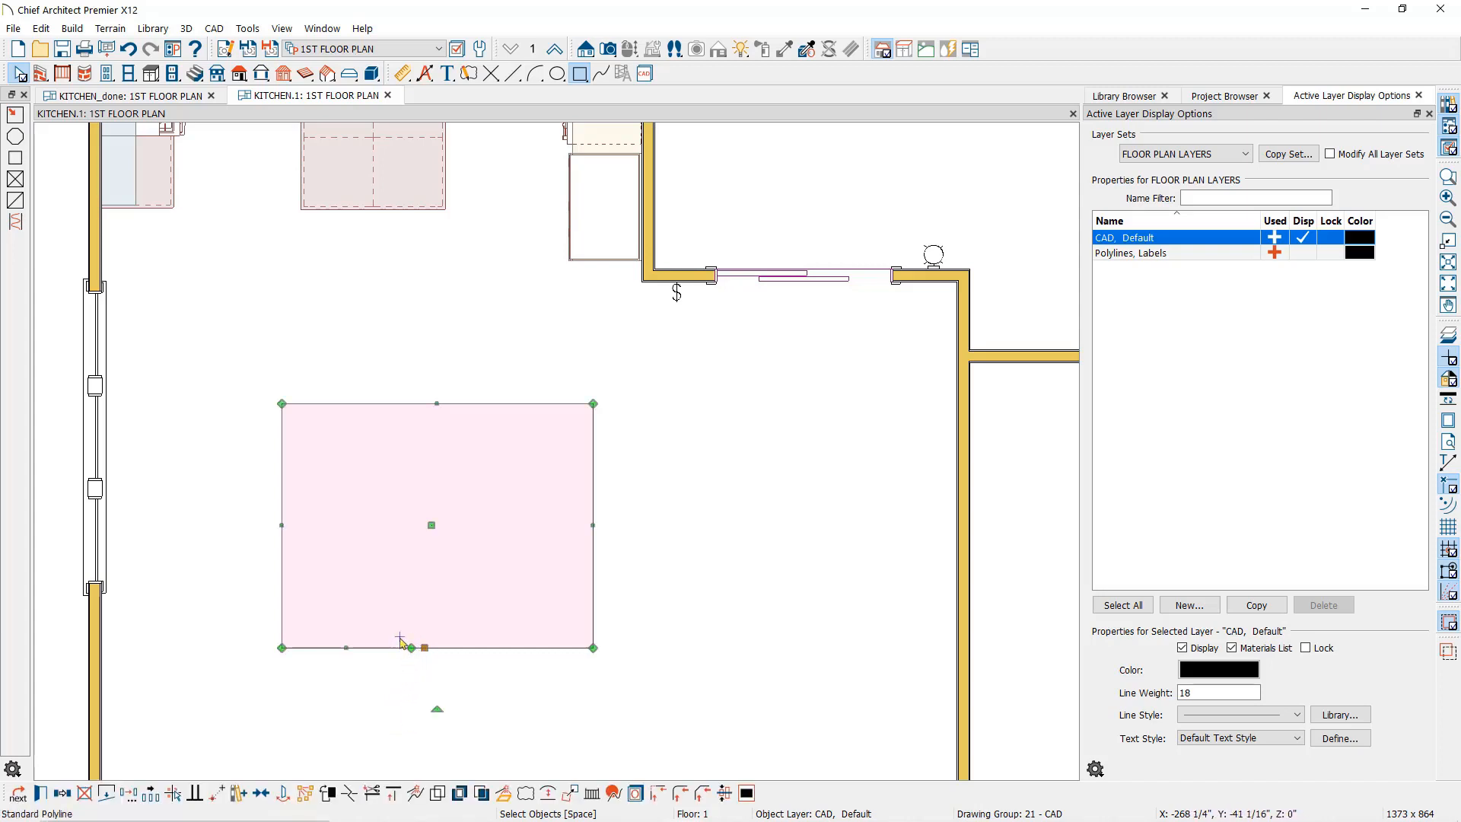
{"action": "mouse_move", "coordinate": [417, 689]}
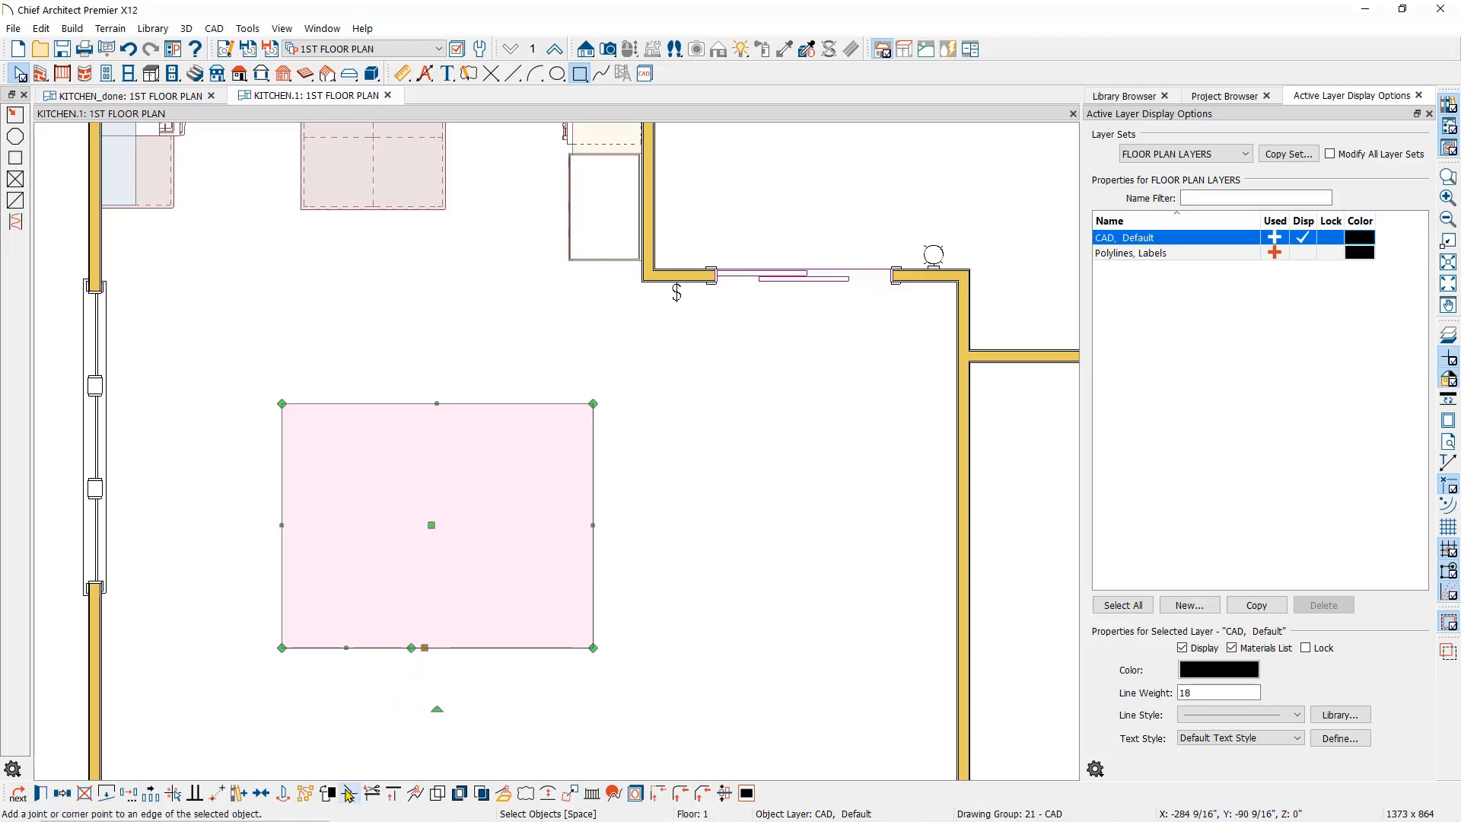
{"action": "mouse_move", "coordinate": [349, 793]}
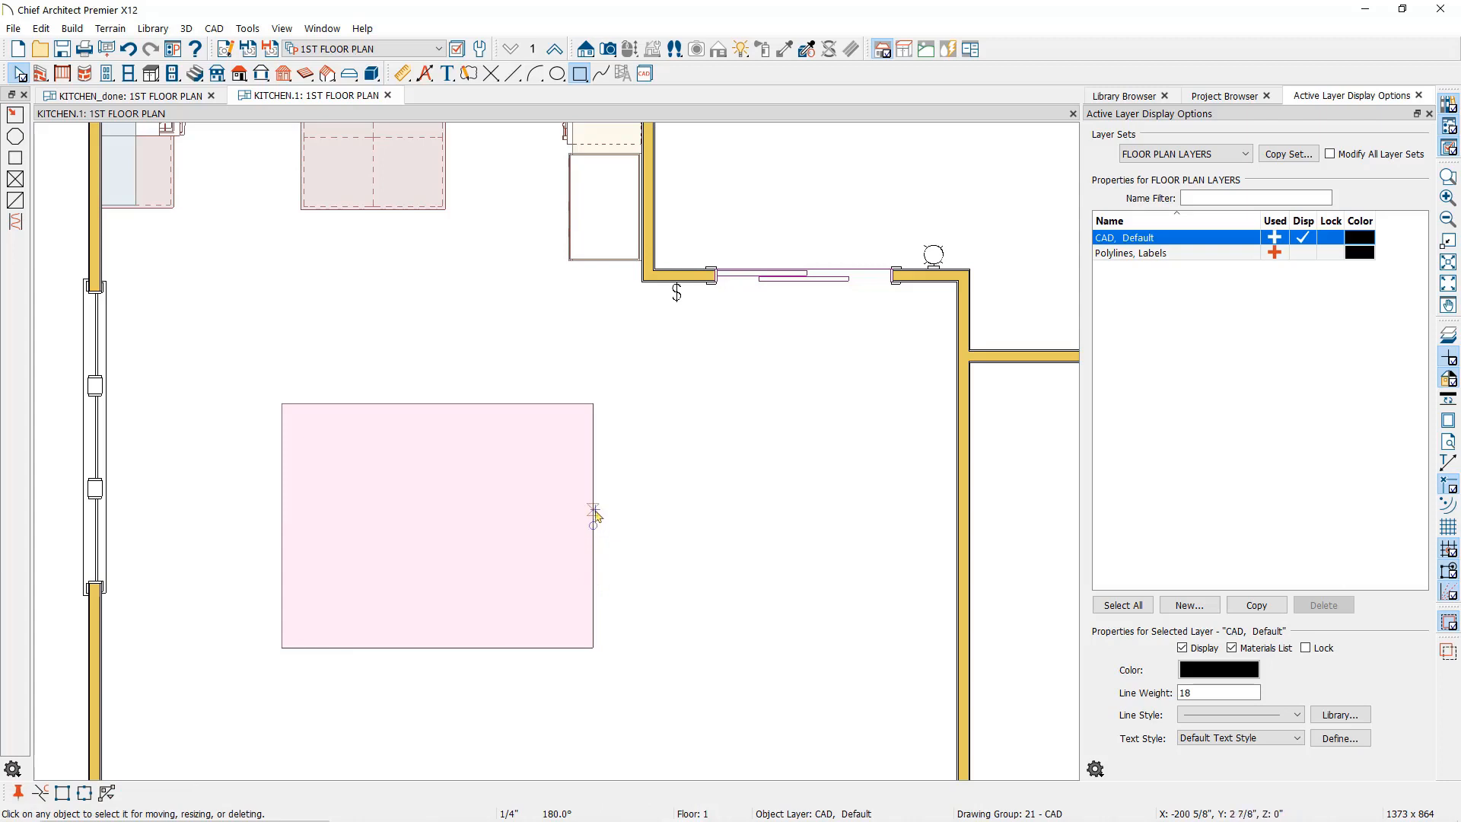
Pull the right side's break point outward into a point, then push the lower right segment out into a jog
{"action": "left_click", "coordinate": [437, 525]}
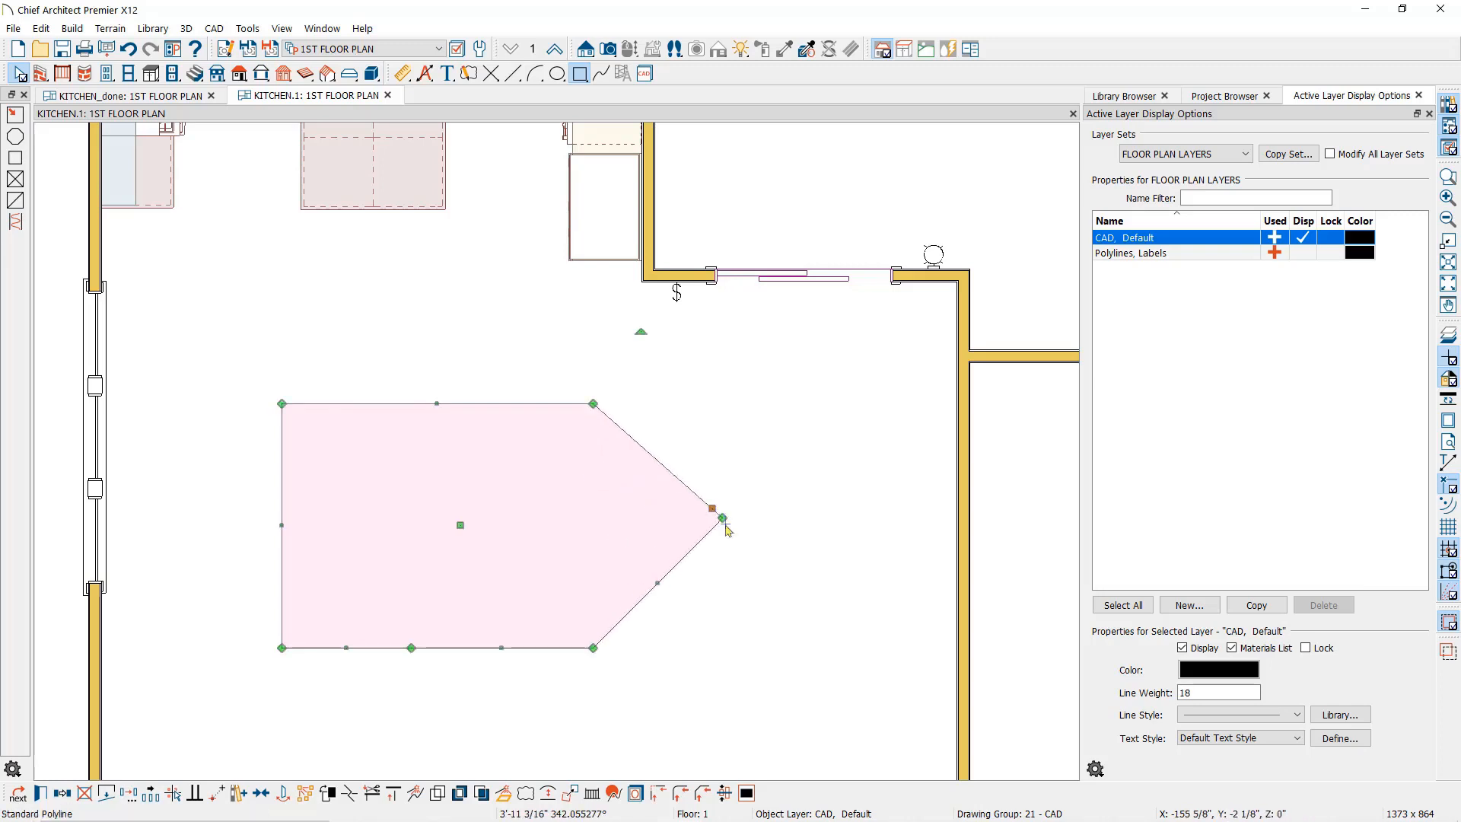
{"action": "left_click_drag", "start_coordinate": [722, 517], "coordinate": [613, 517]}
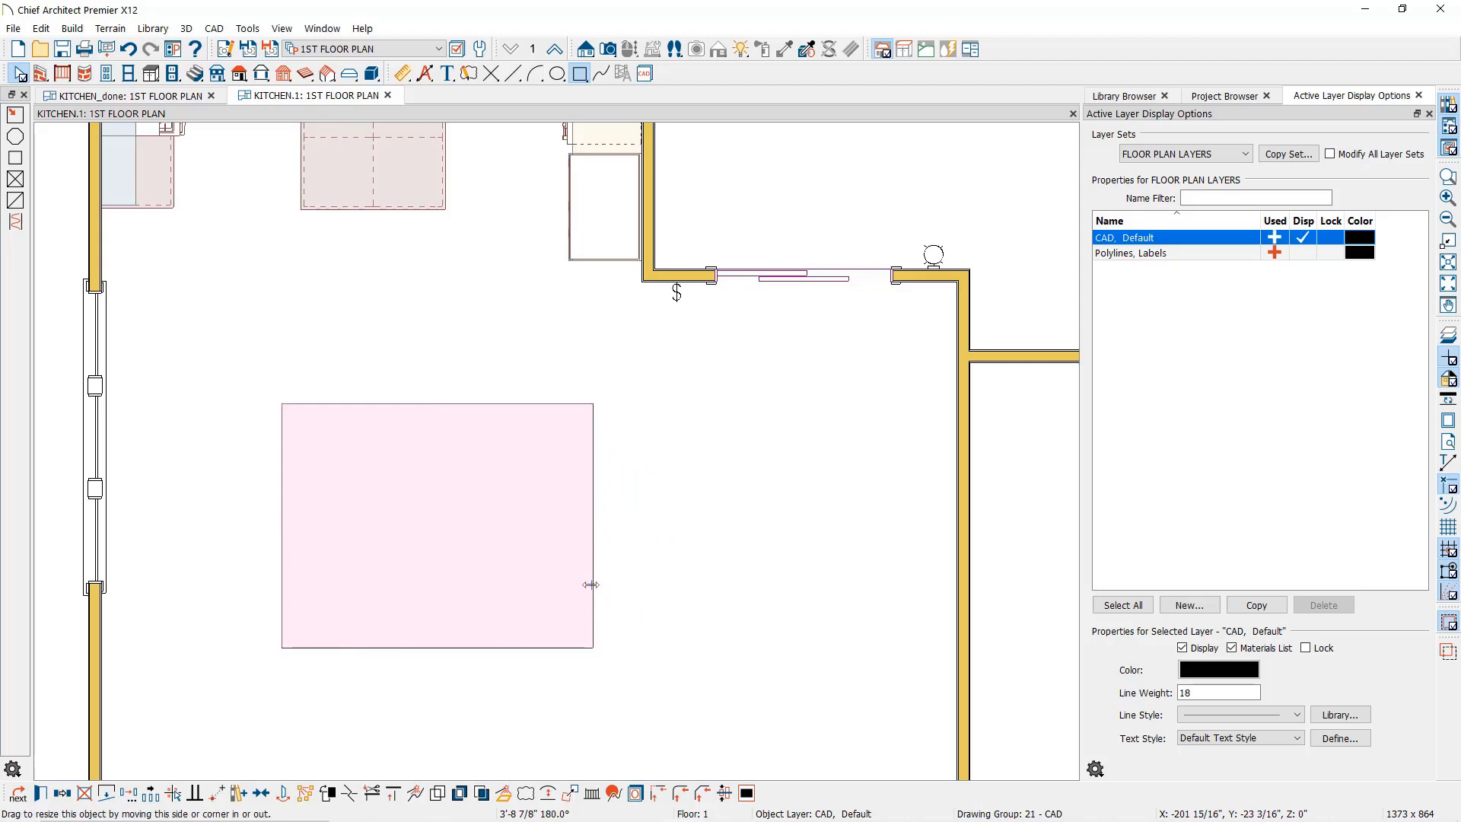
{"action": "left_click_drag", "start_coordinate": [591, 584], "coordinate": [711, 589]}
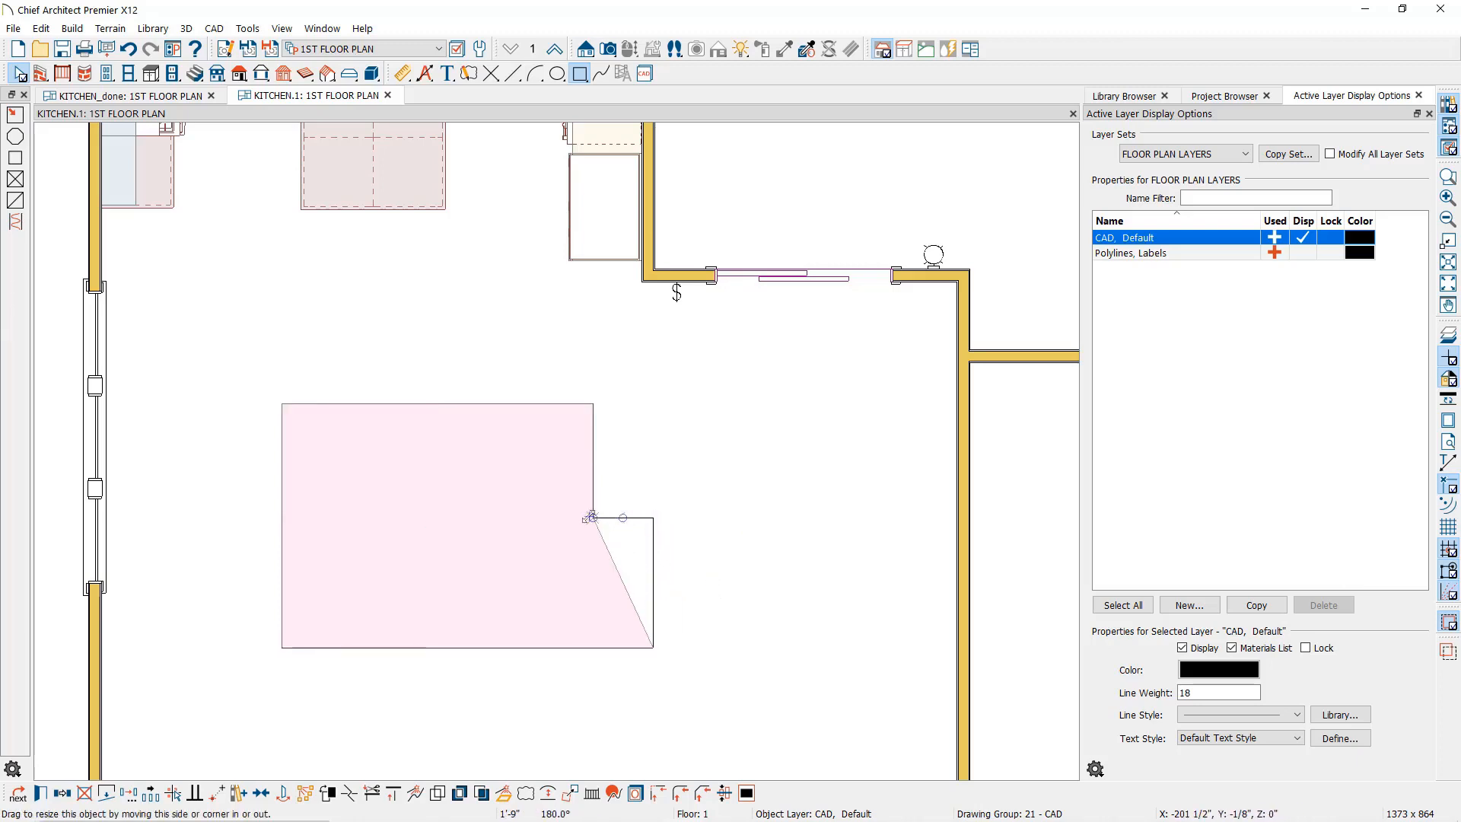
Drag the lower right segment back into line so the polyline is rectangular again
{"action": "left_click_drag", "start_coordinate": [592, 517], "coordinate": [652, 649]}
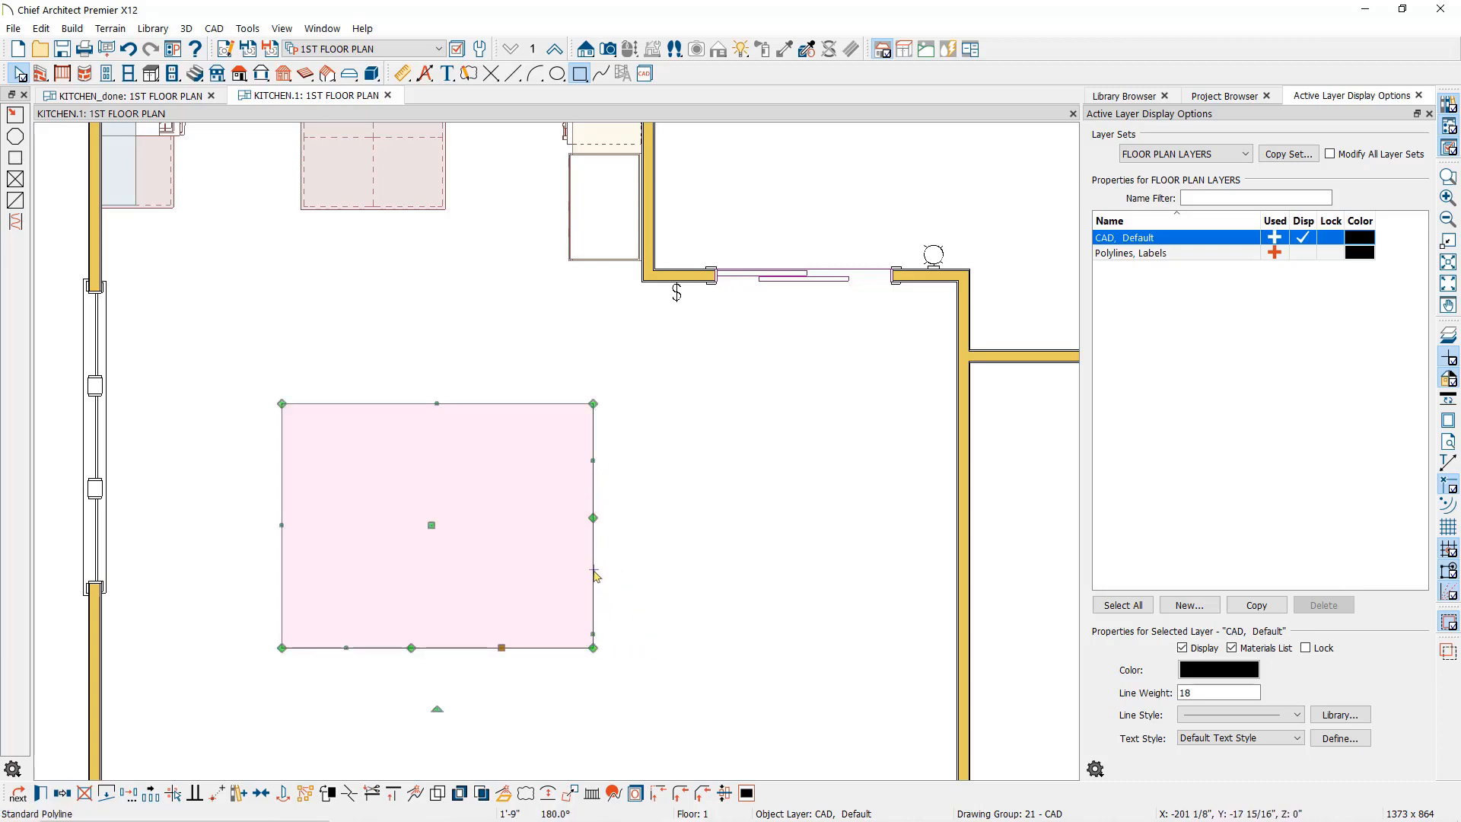
{"action": "mouse_move", "coordinate": [600, 613]}
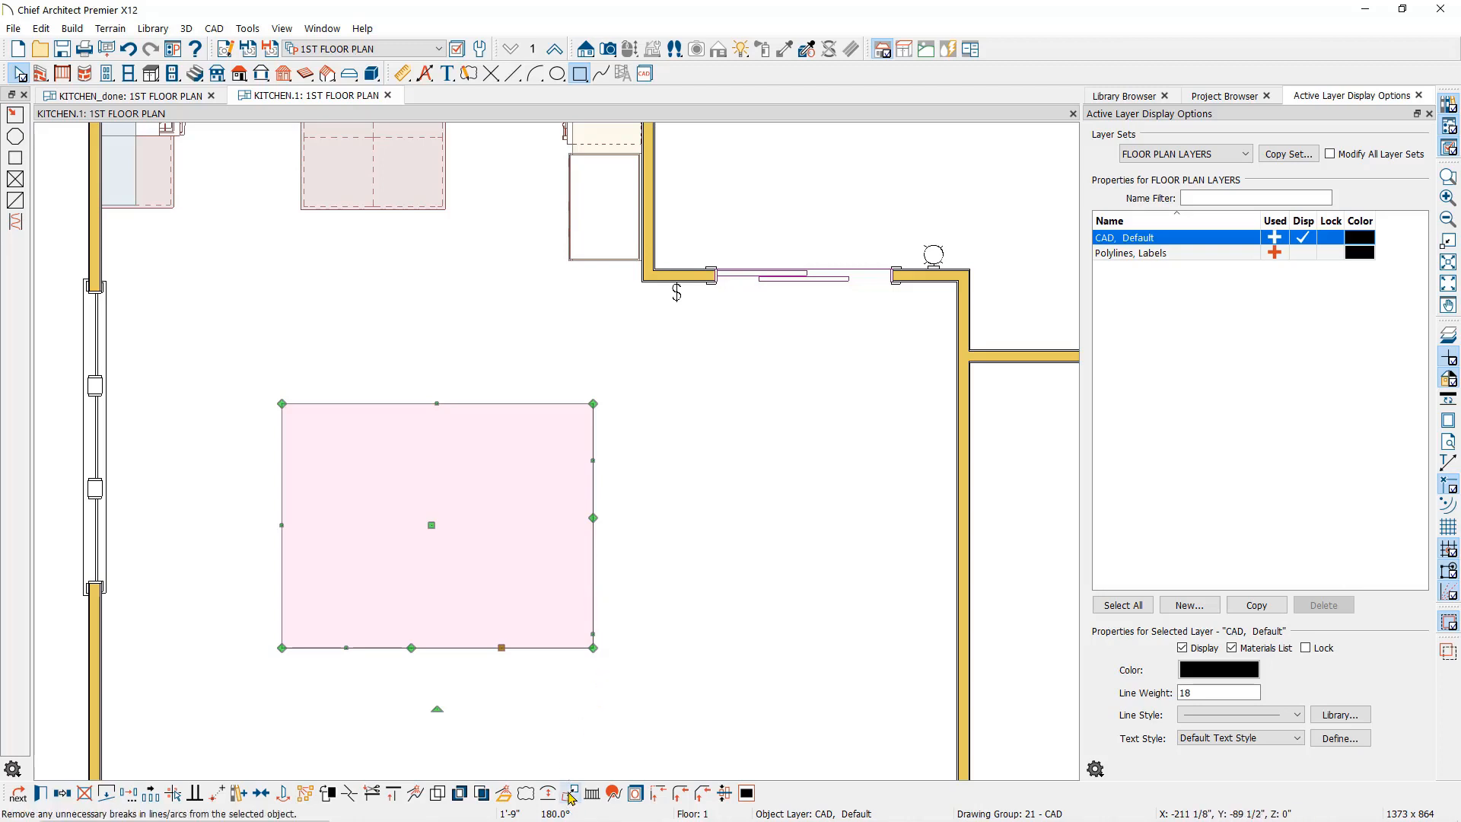
{"action": "mouse_move", "coordinate": [571, 793]}
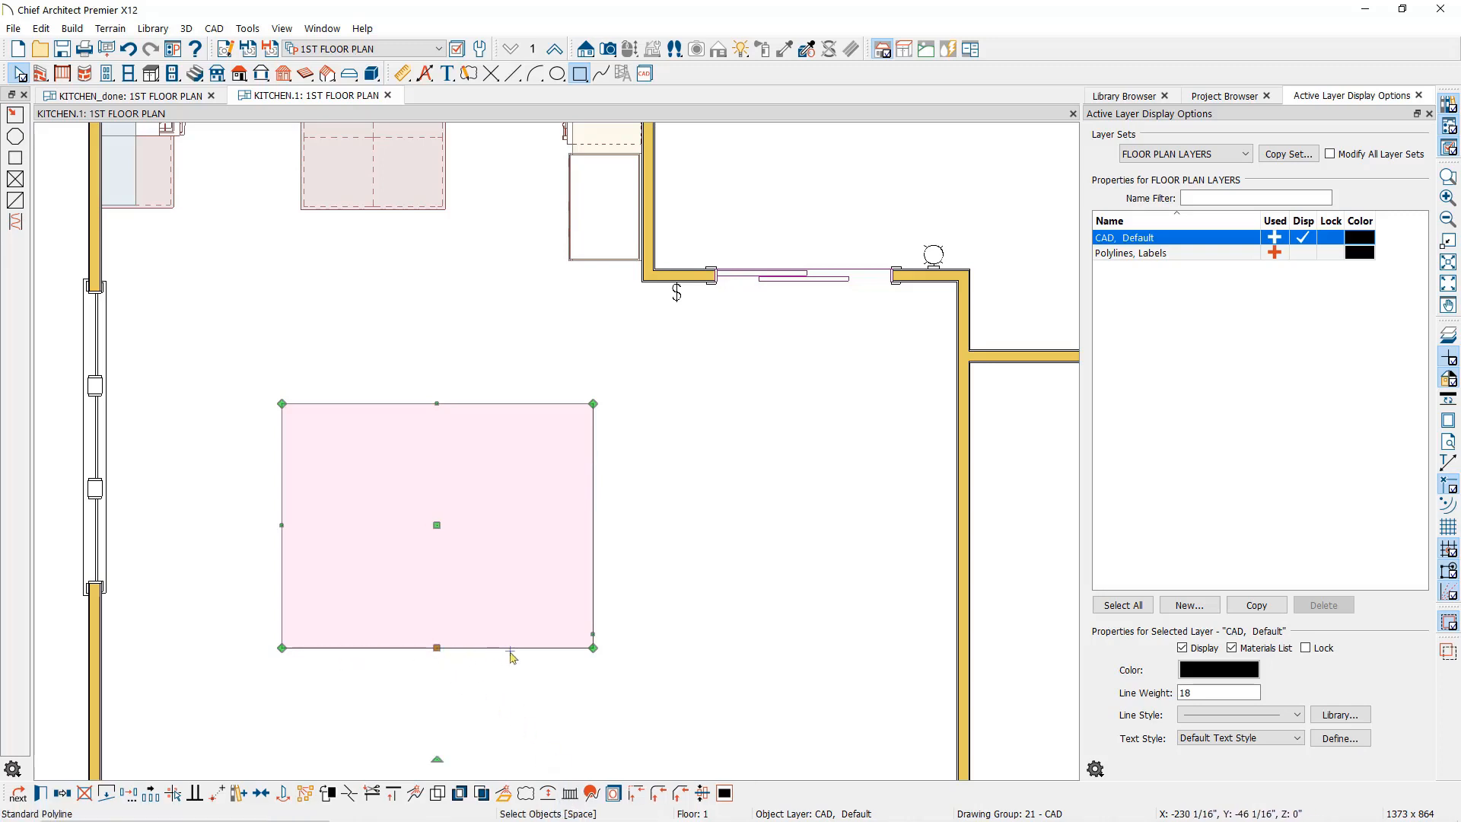
{"action": "mouse_move", "coordinate": [564, 656]}
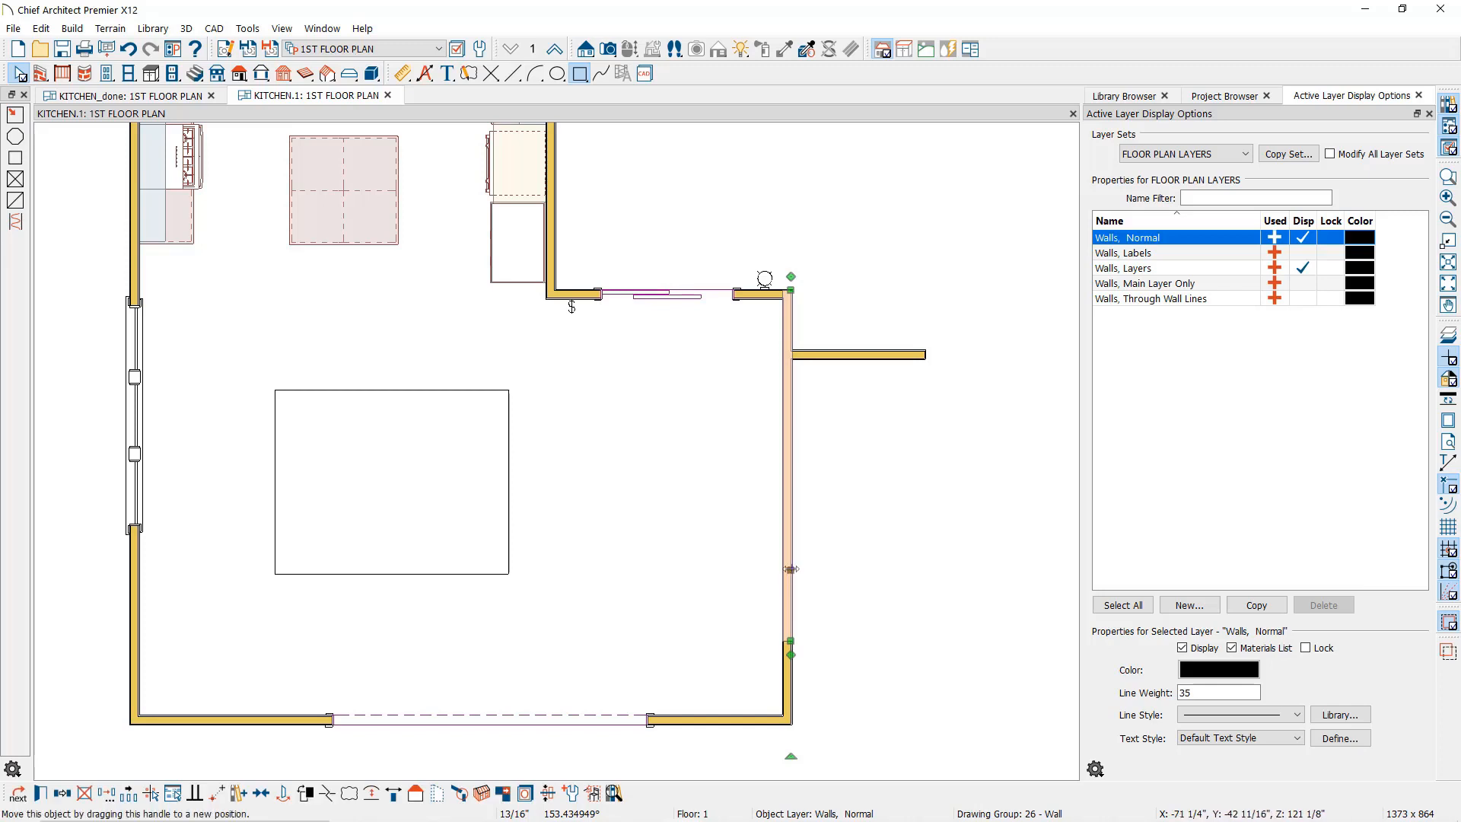
Shift a broken segment of the kitchen's right wall outward to create a jog
{"action": "left_click_drag", "start_coordinate": [789, 569], "coordinate": [853, 576]}
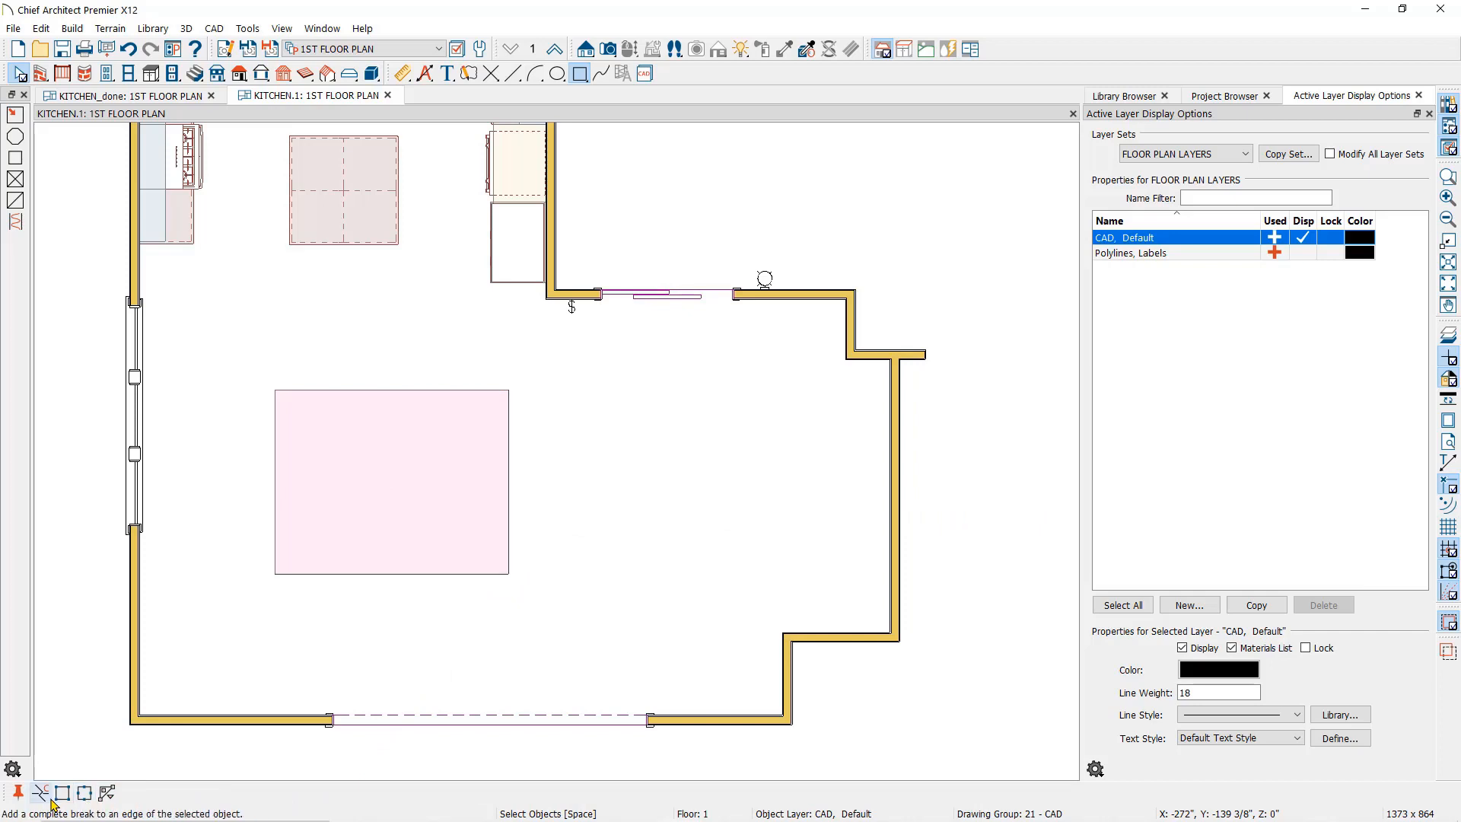
{"action": "mouse_move", "coordinate": [105, 792]}
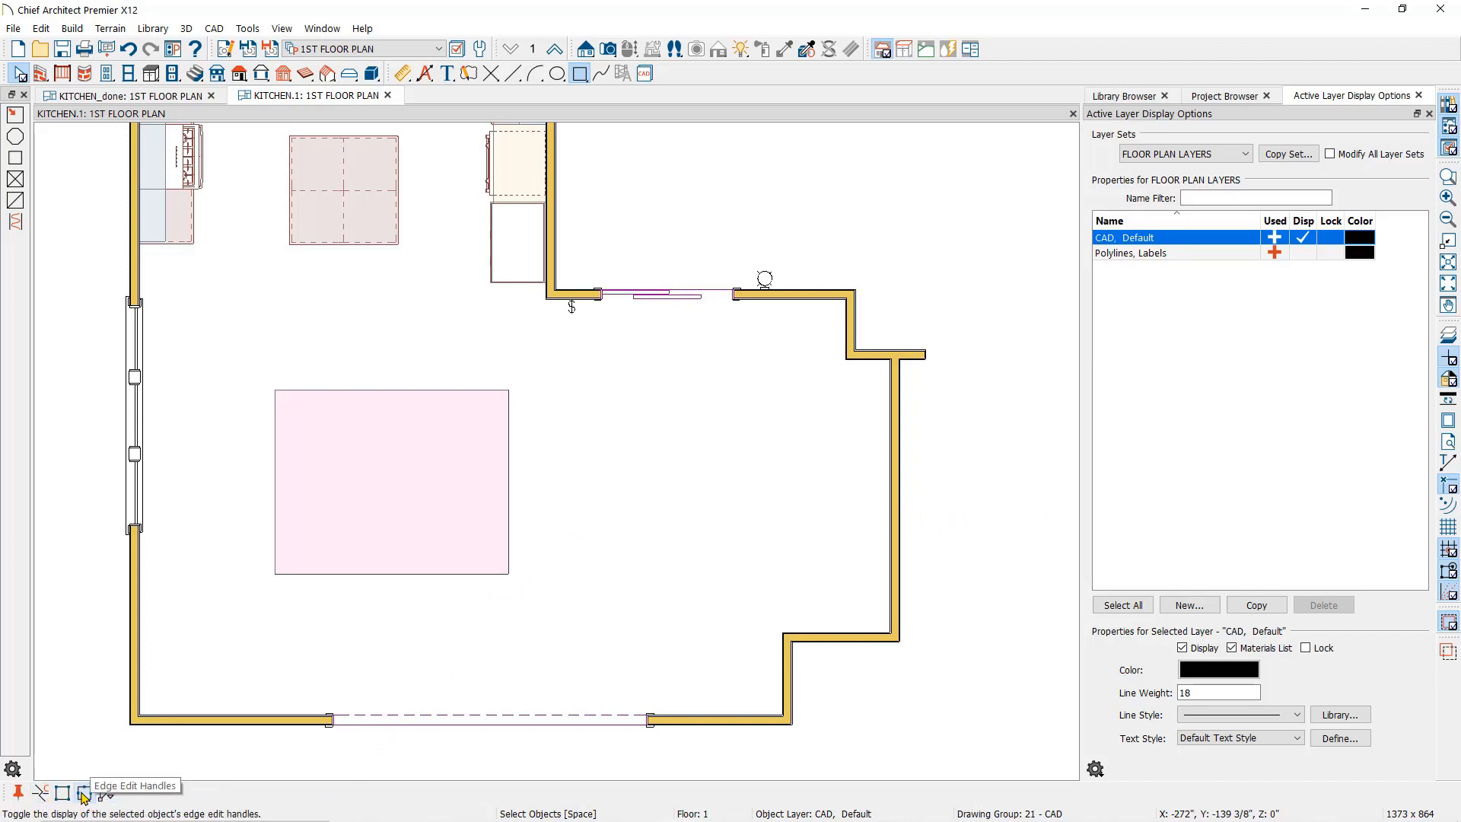
{"action": "left_click", "coordinate": [82, 792]}
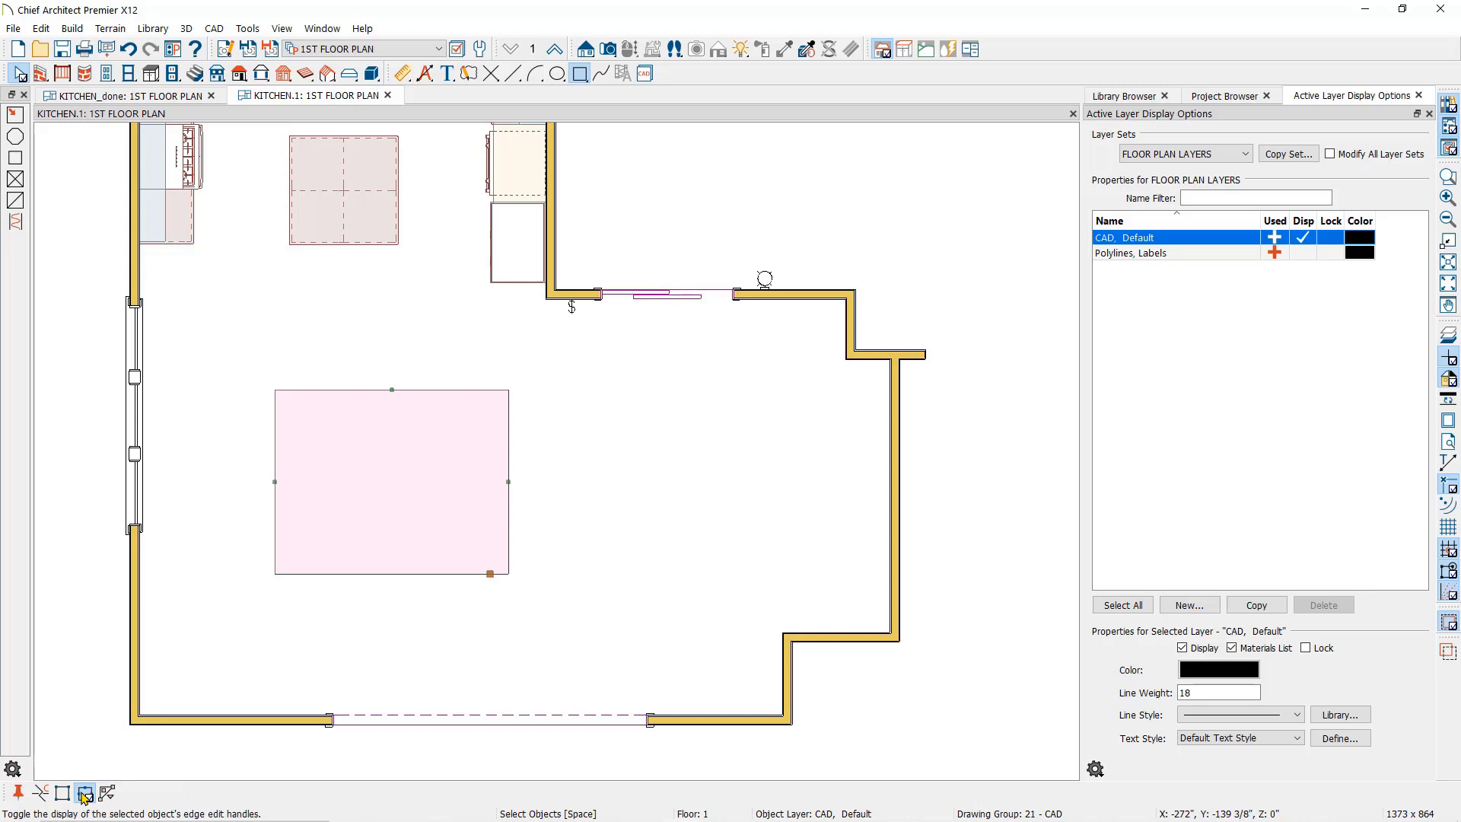
{"action": "left_click", "coordinate": [85, 793]}
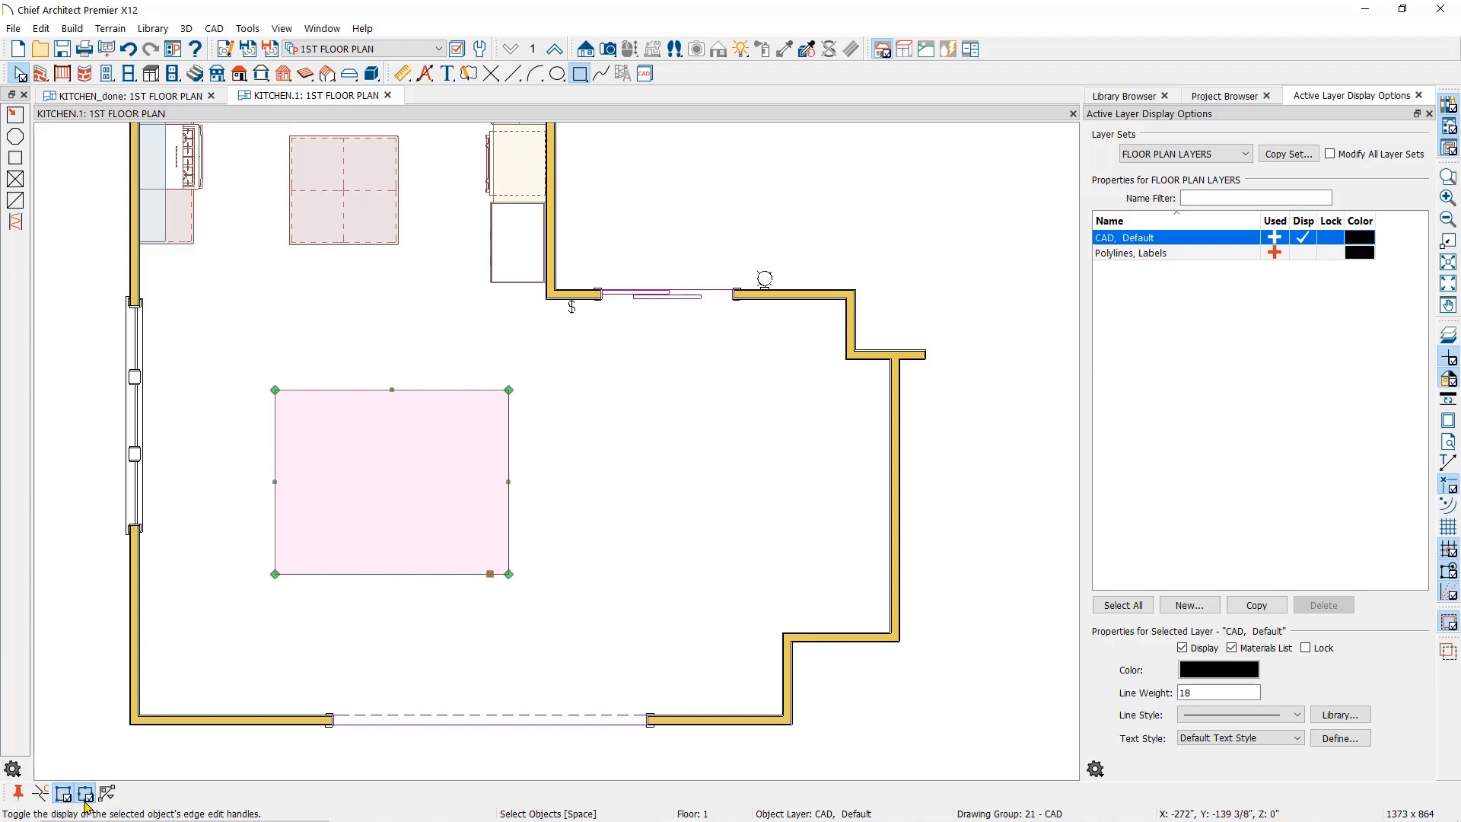
{"action": "mouse_move", "coordinate": [68, 792]}
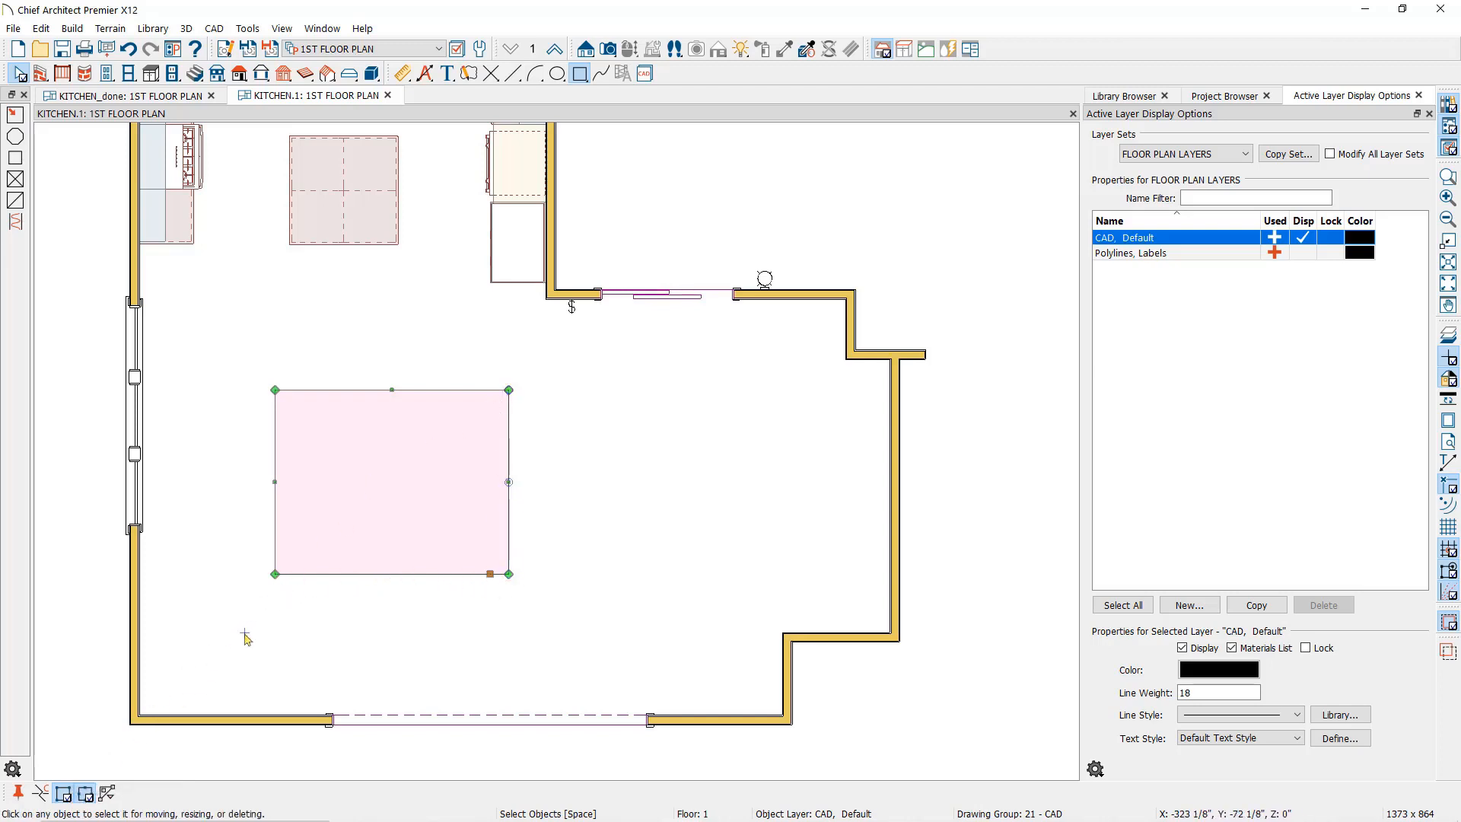
{"action": "left_click", "coordinate": [64, 792]}
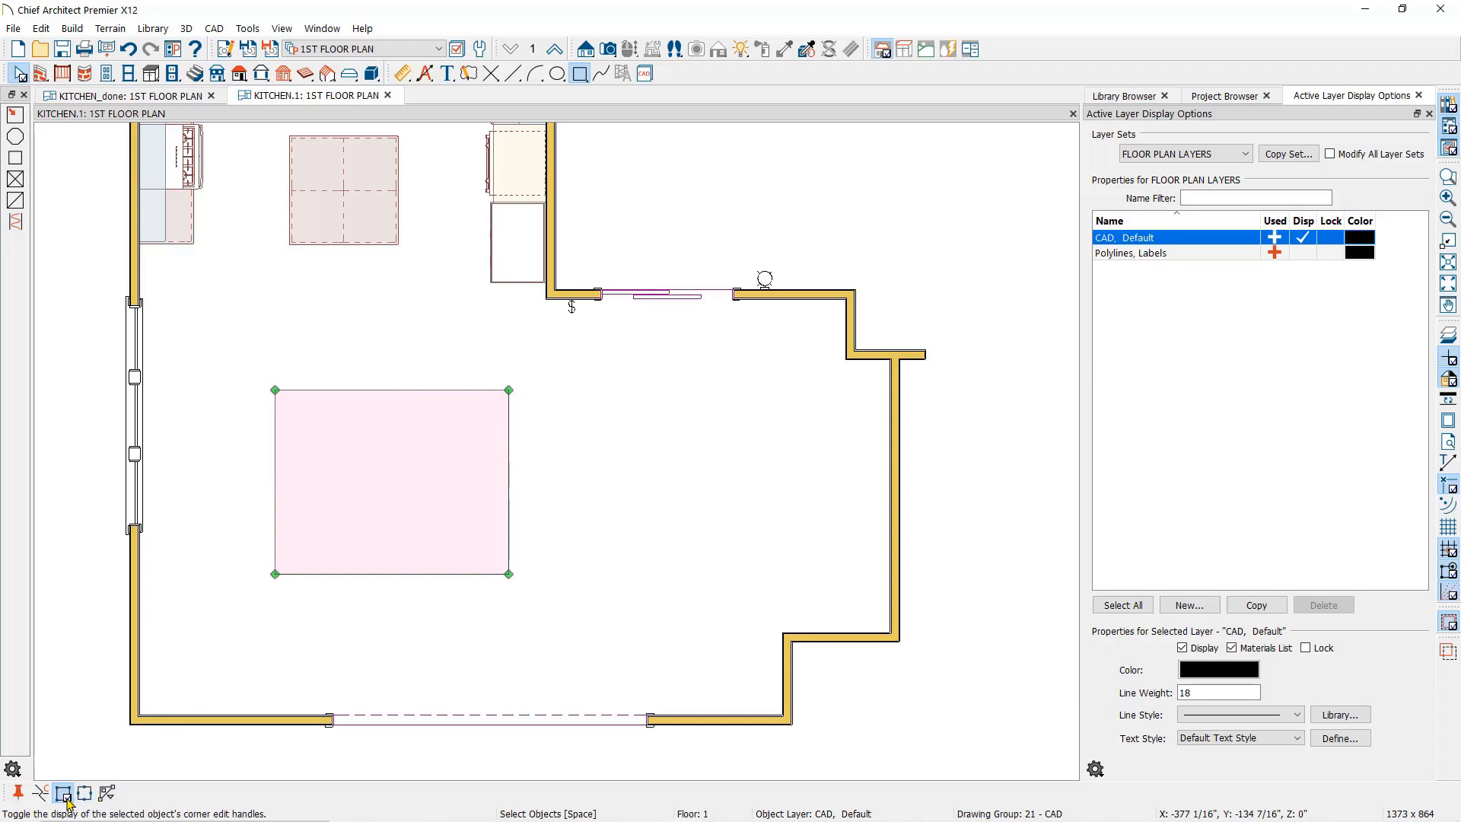
{"action": "left_click", "coordinate": [64, 793]}
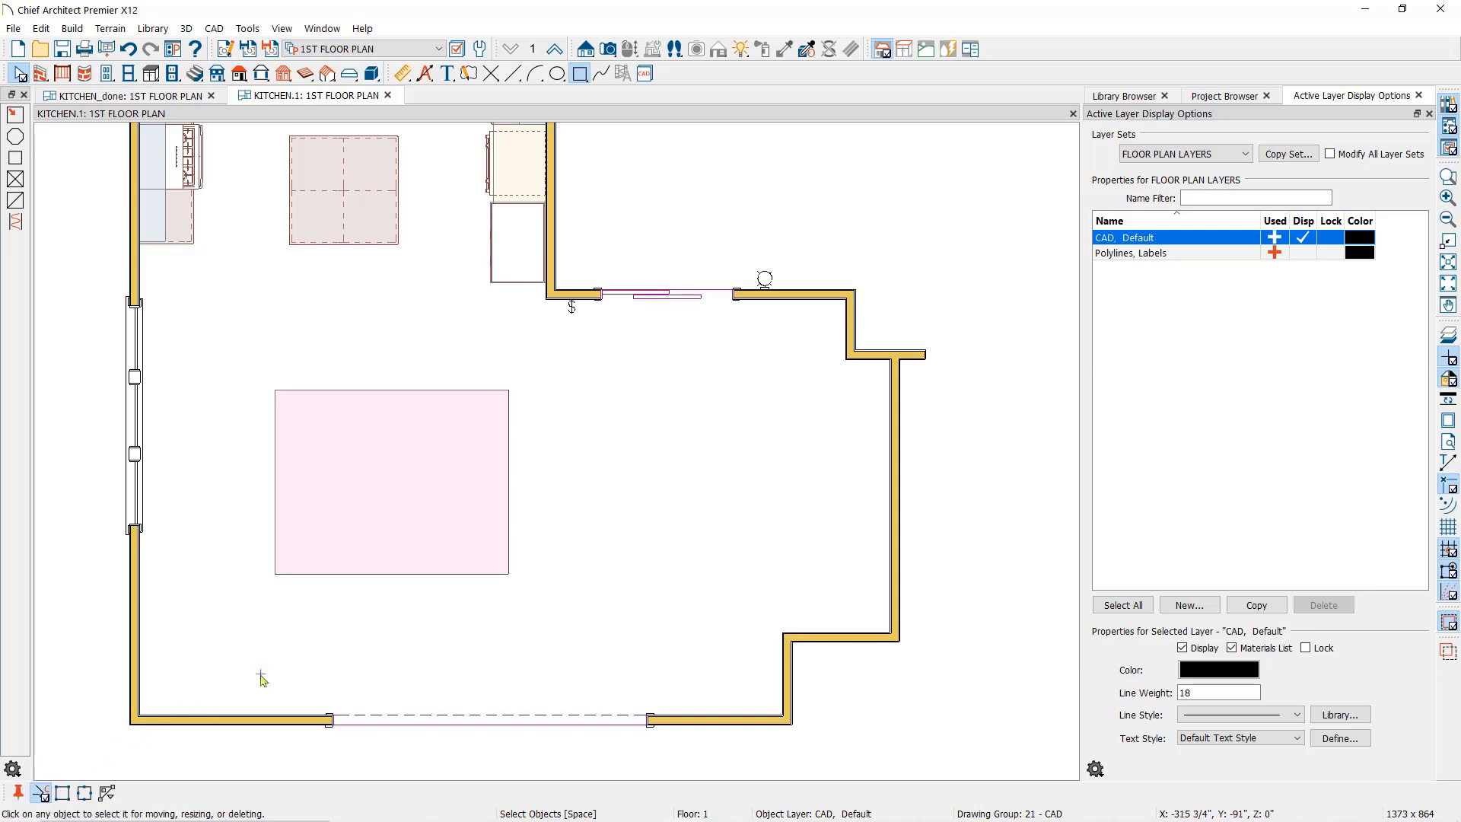
Select the polyline and drag its bottom edge at the new break to begin reshaping it
{"action": "left_click", "coordinate": [391, 482]}
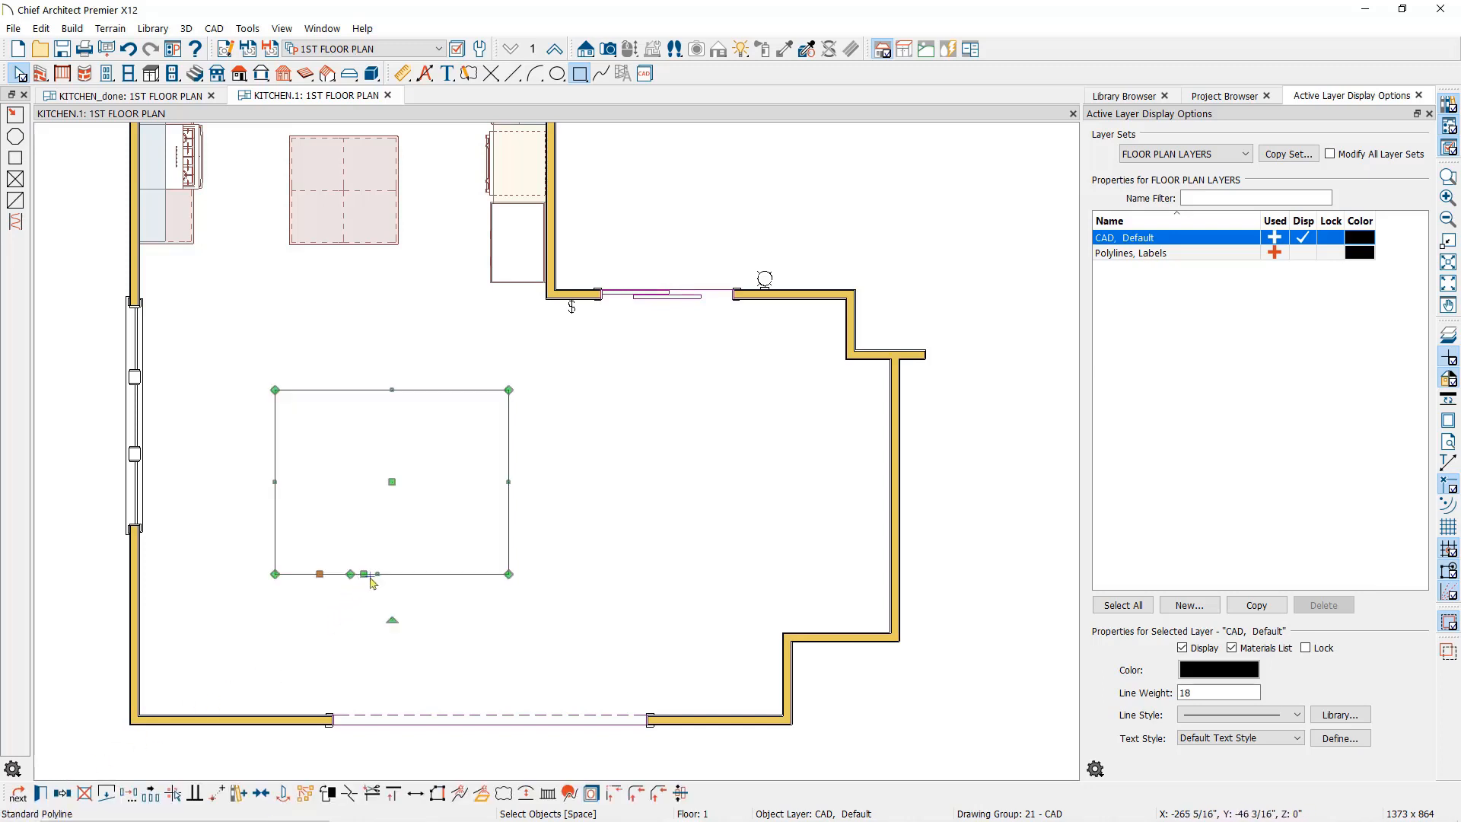
{"action": "left_click_drag", "start_coordinate": [362, 573], "coordinate": [381, 632]}
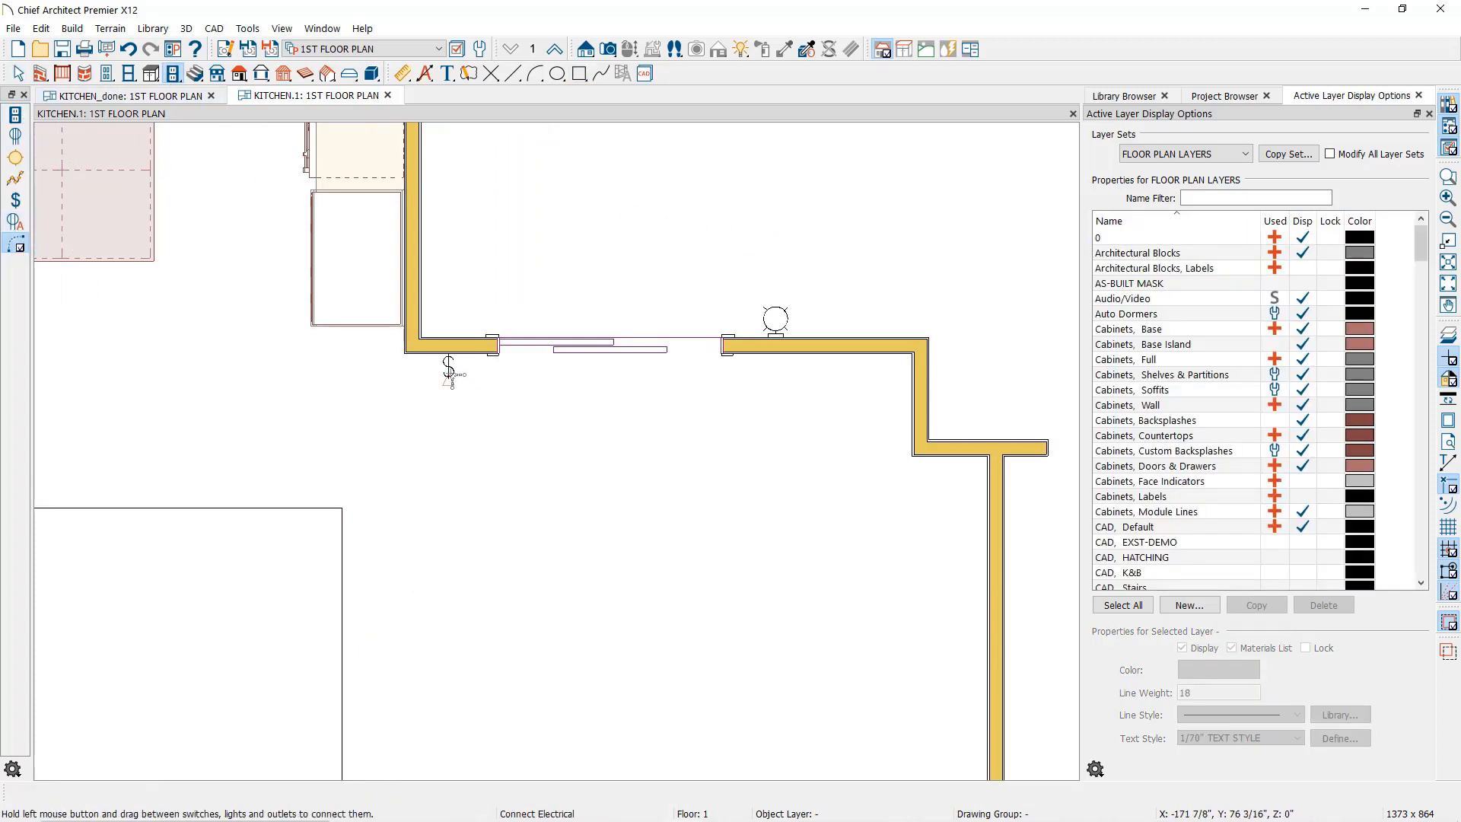
Draw an electrical wiring arc from the wall switch by the doorway to the ceiling light
{"action": "left_click_drag", "start_coordinate": [451, 368], "coordinate": [776, 321]}
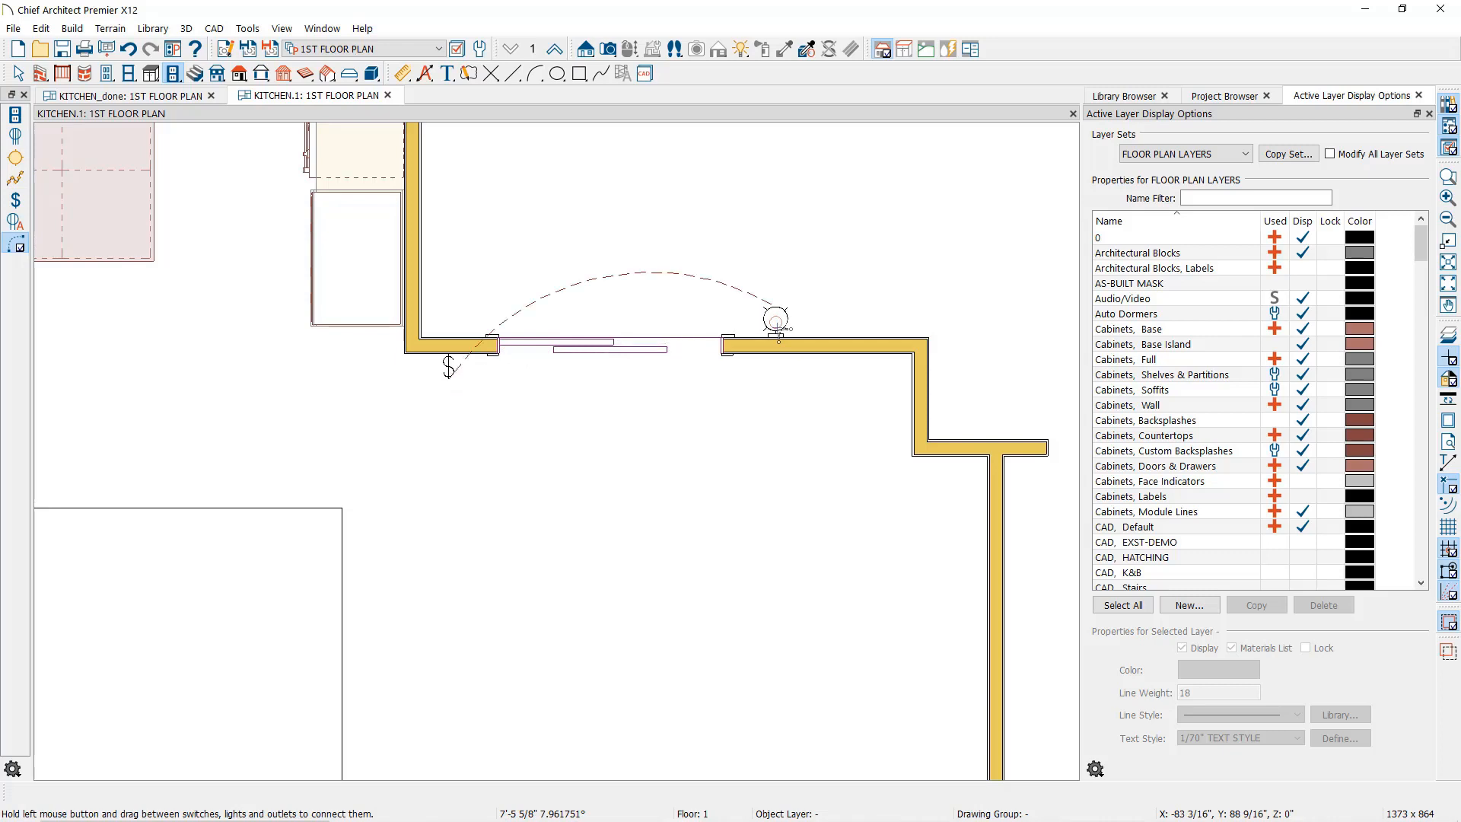